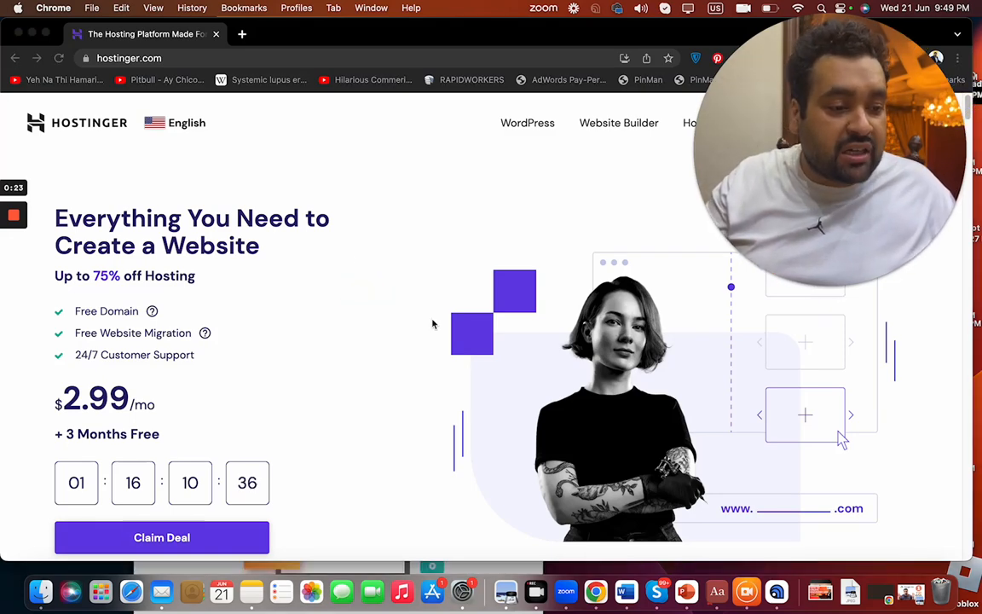
Step: Scroll the homepage down past the reviews to the 'Choose Your Web Hosting Plan' section
{"action": "scroll", "scroll_direction": "down", "scroll_amount": 3}
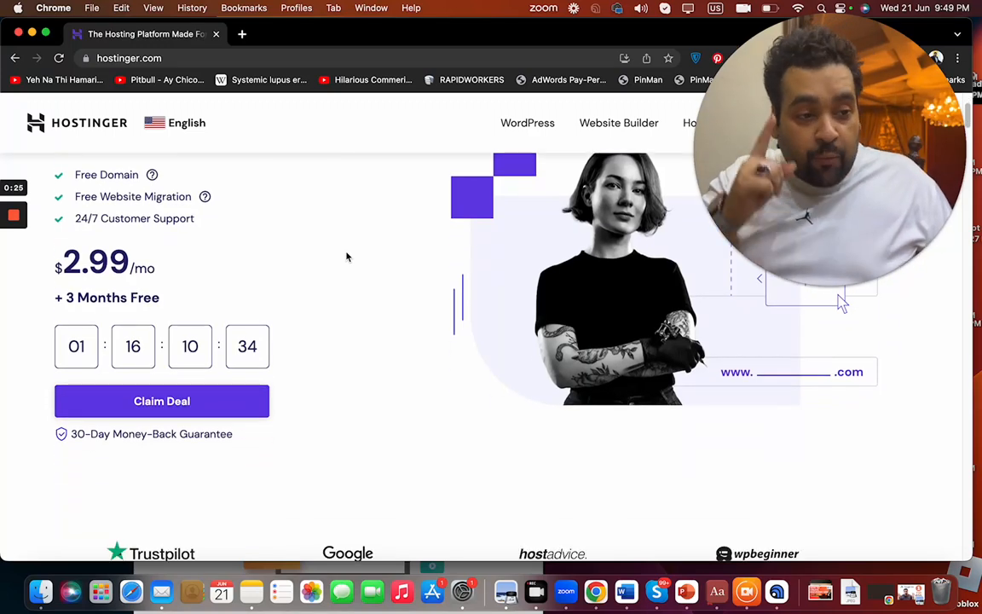
{"action": "scroll", "scroll_direction": "down", "scroll_amount": 3}
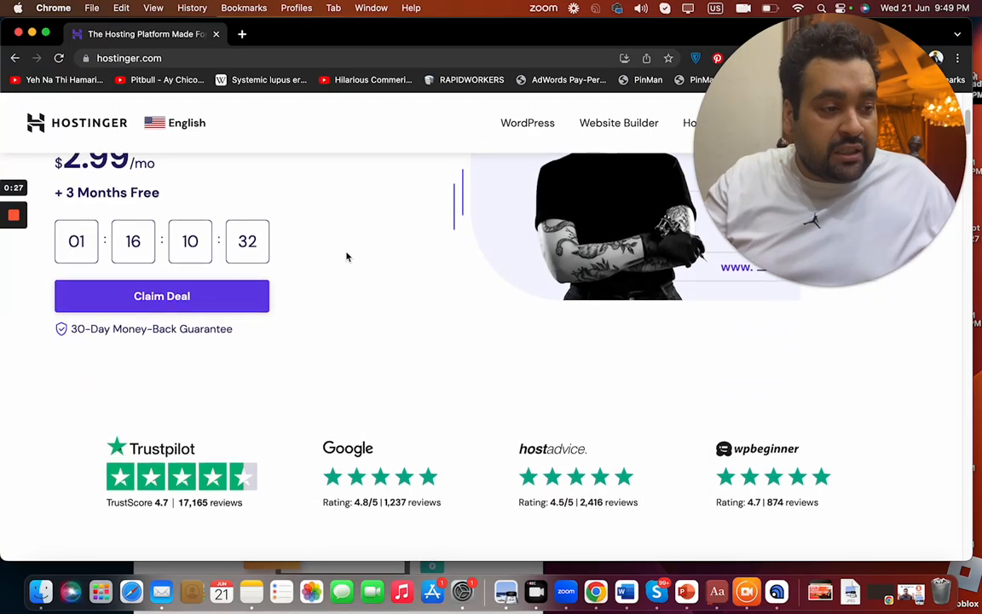
{"action": "scroll", "scroll_direction": "down", "scroll_amount": 3}
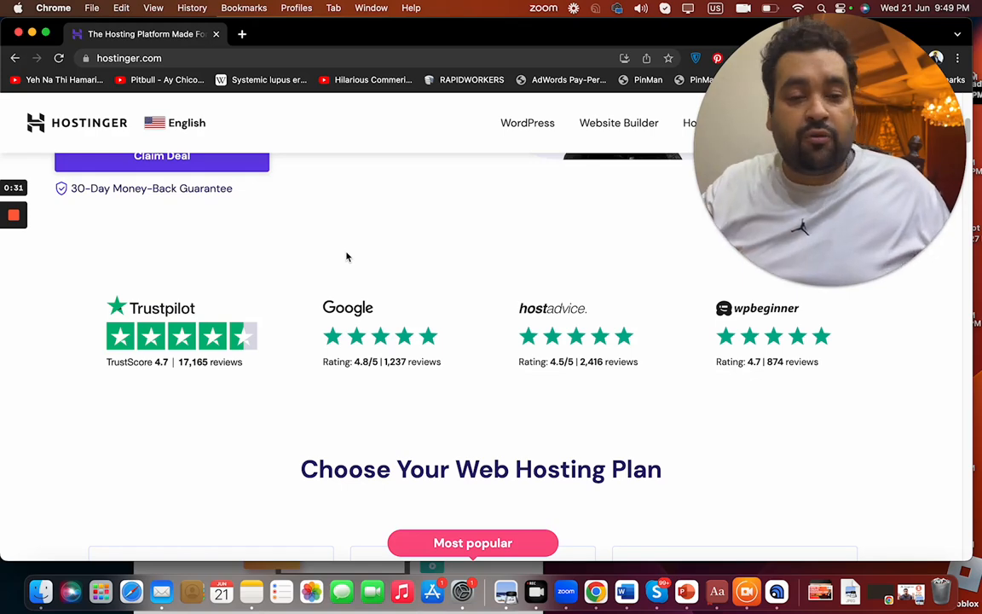
{"action": "scroll", "scroll_direction": "down", "scroll_amount": 3}
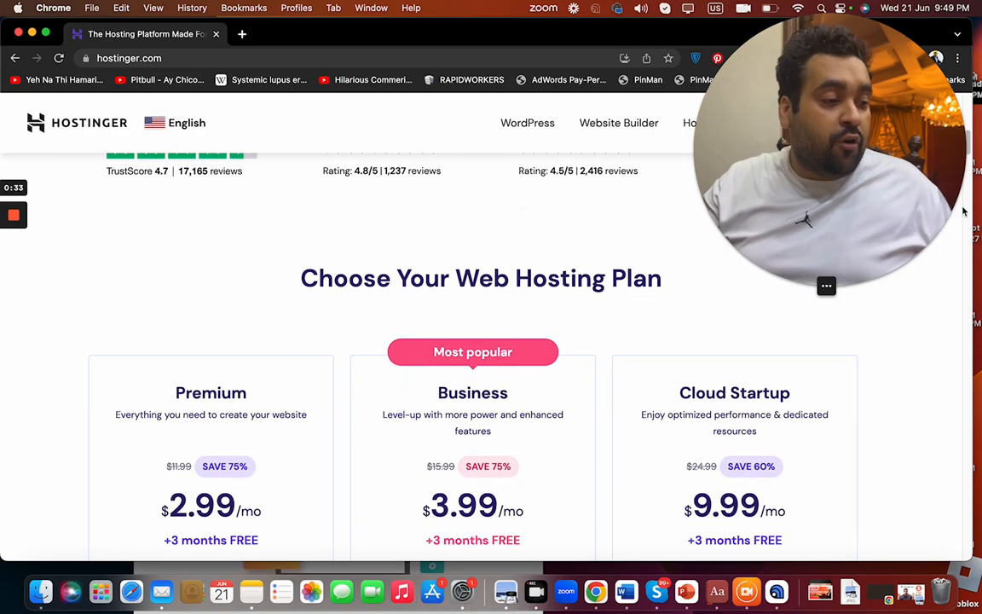
Step: Scroll through the plan cards' Top Features, Managed WordPress, Security and Service and Support lists
{"action": "scroll", "scroll_direction": "down", "scroll_amount": 3}
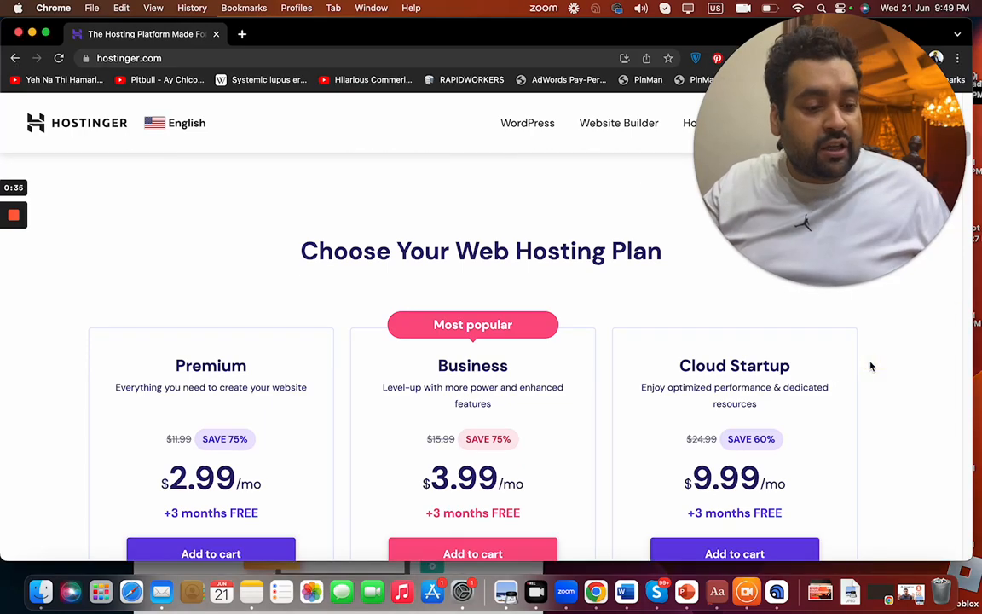
{"action": "scroll", "scroll_direction": "down", "scroll_amount": 3}
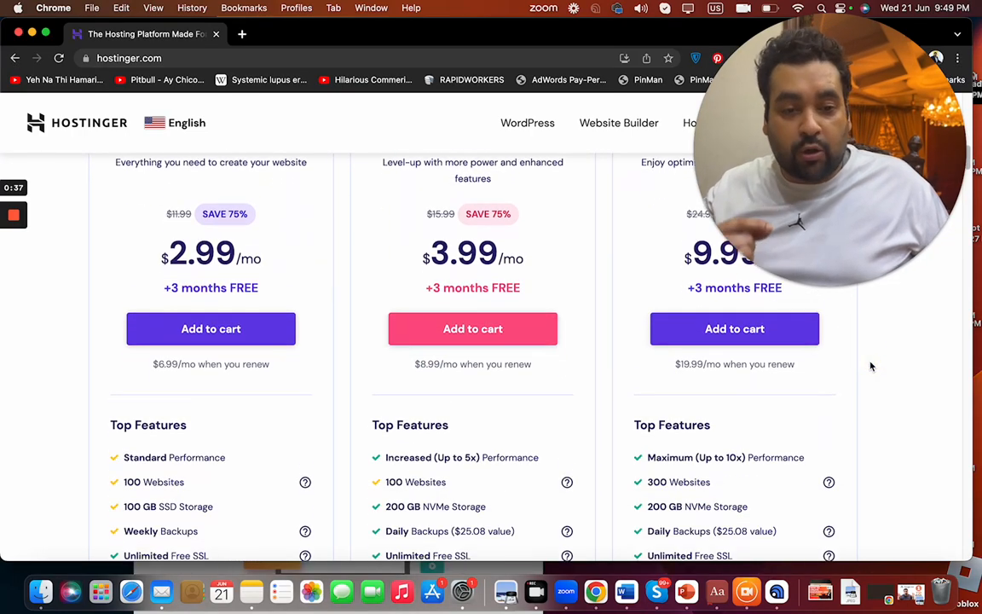
{"action": "scroll", "scroll_direction": "down", "scroll_amount": 3}
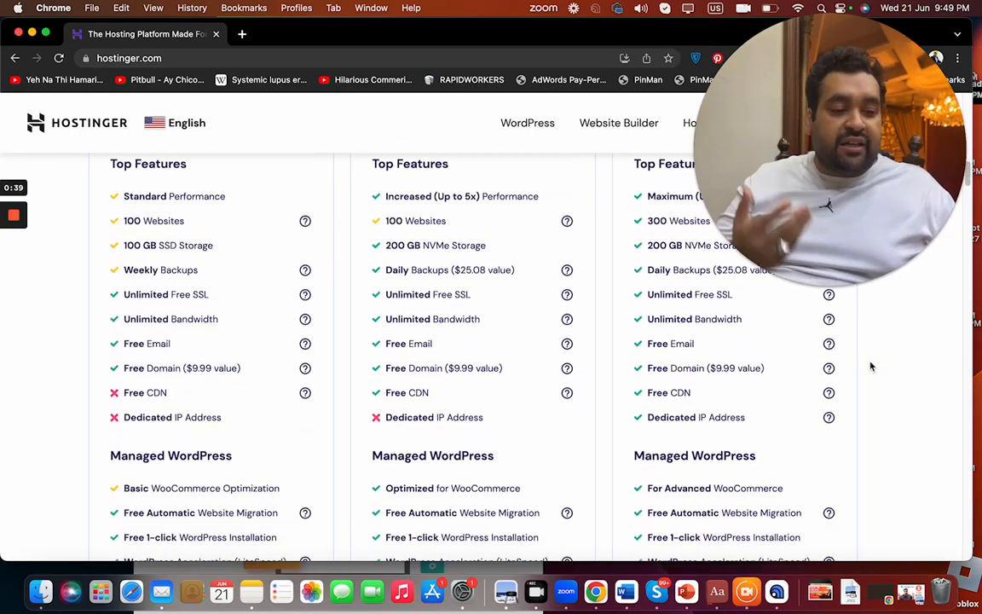
{"action": "scroll", "scroll_direction": "down", "scroll_amount": 3}
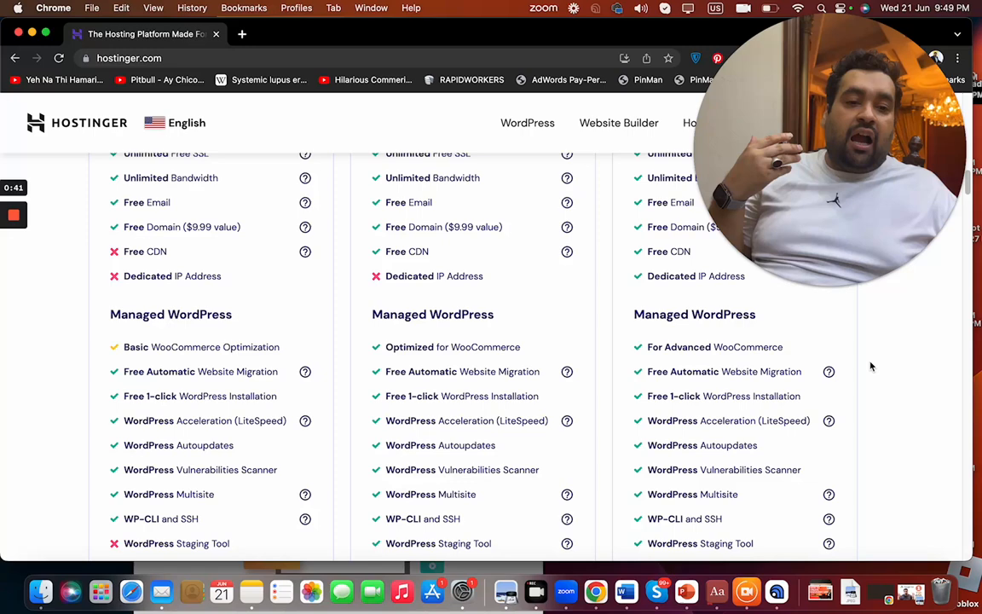
{"action": "scroll", "scroll_direction": "down", "scroll_amount": 3}
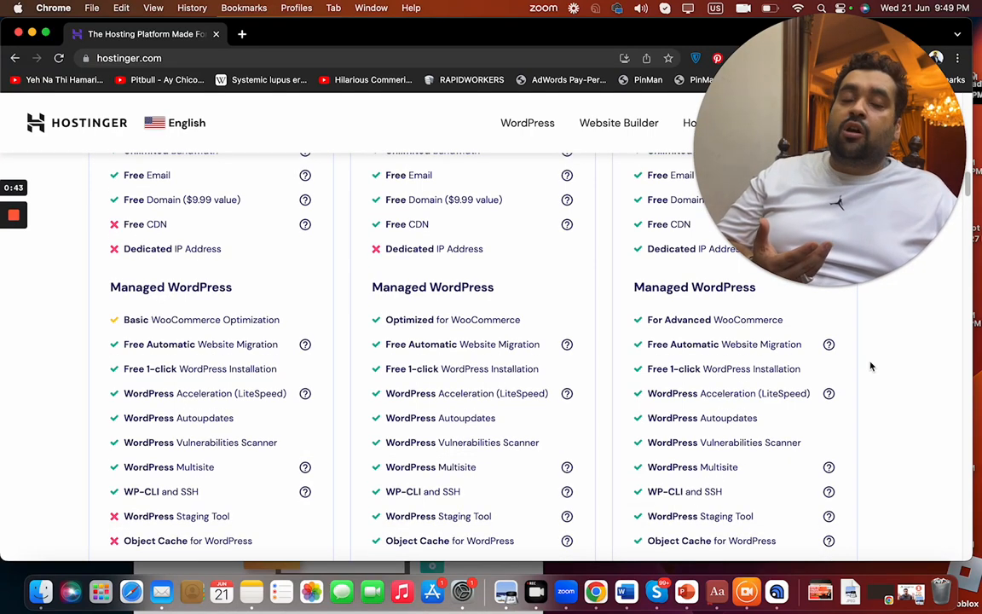
{"action": "scroll", "scroll_direction": "down", "scroll_amount": 3}
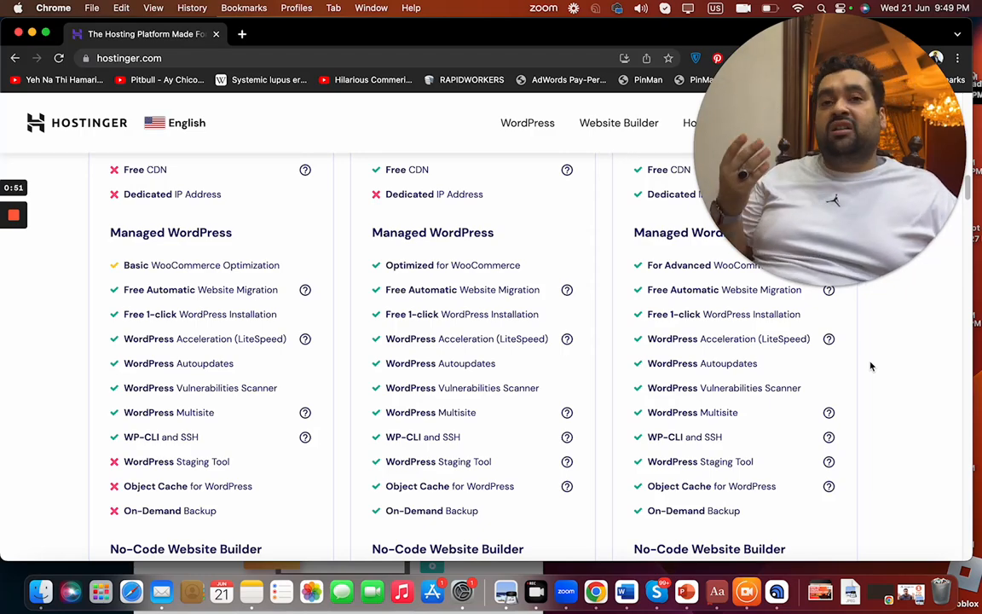
{"action": "scroll", "scroll_direction": "down", "scroll_amount": 3}
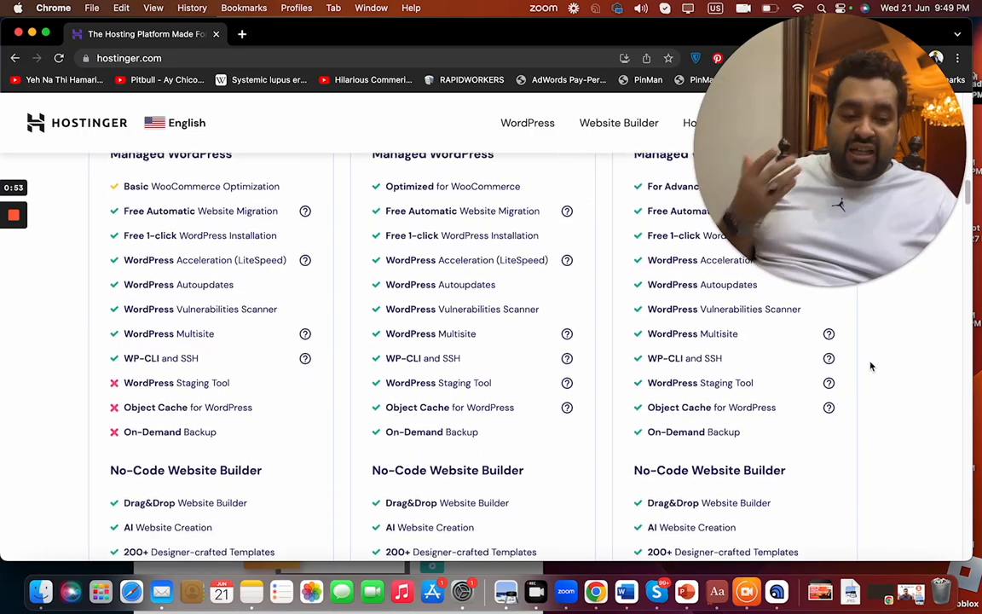
{"action": "scroll", "scroll_direction": "down", "scroll_amount": 3}
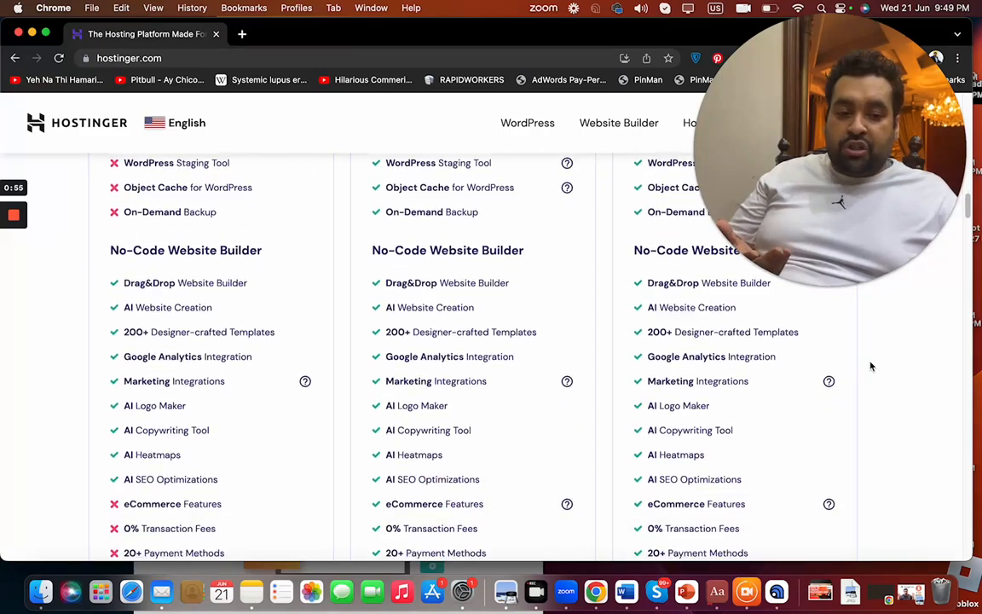
{"action": "scroll", "scroll_direction": "down", "scroll_amount": 3}
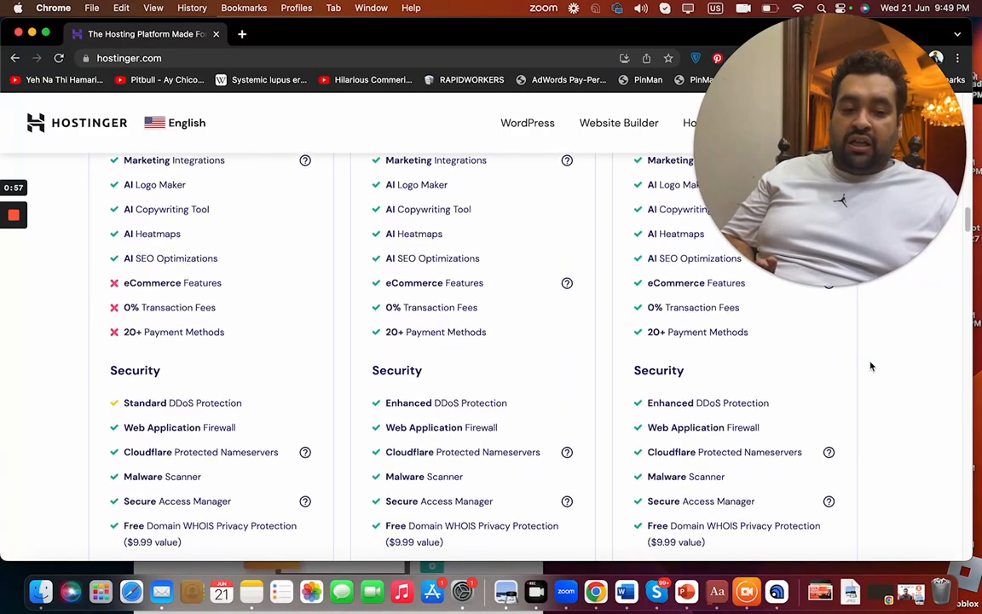
{"action": "scroll", "scroll_direction": "down", "scroll_amount": 3}
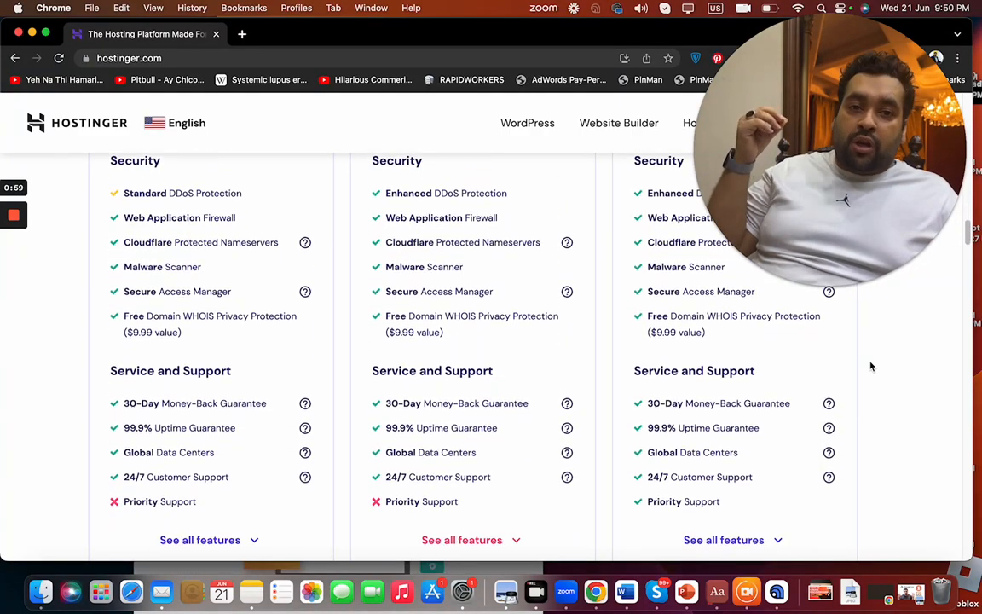
{"action": "scroll", "scroll_direction": "down", "scroll_amount": 3}
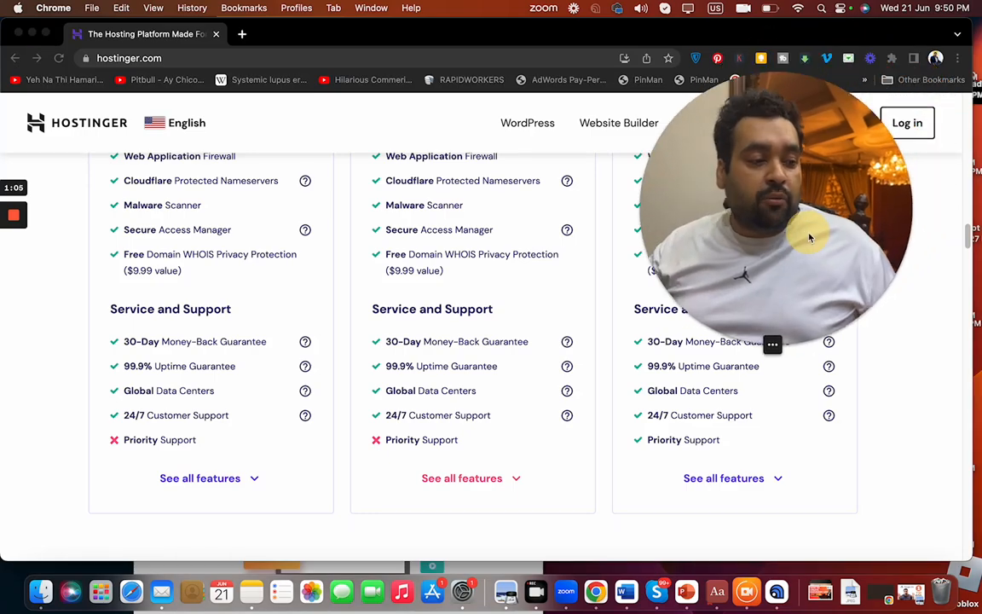
Step: Scroll past support and reviews to the footer, then back up to the top hero offer
{"action": "scroll", "scroll_direction": "down", "scroll_amount": 3}
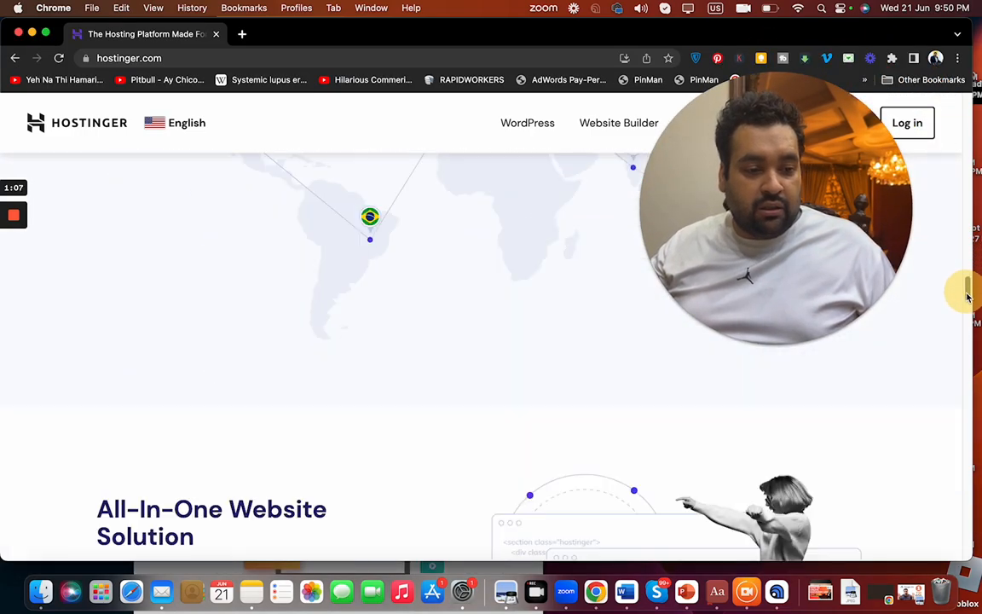
{"action": "scroll", "scroll_direction": "down", "scroll_amount": 3}
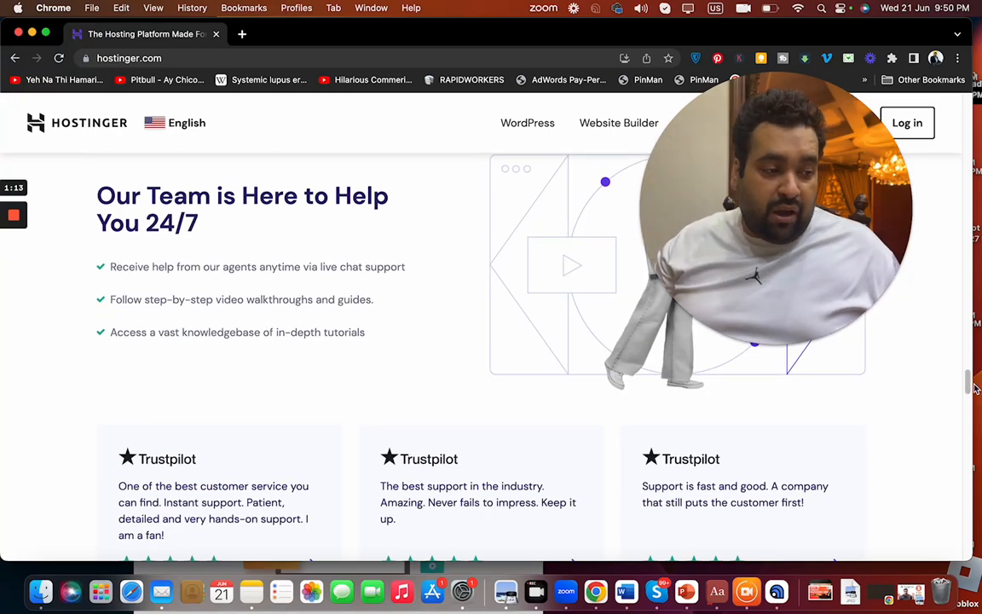
{"action": "scroll", "scroll_direction": "down", "scroll_amount": 3}
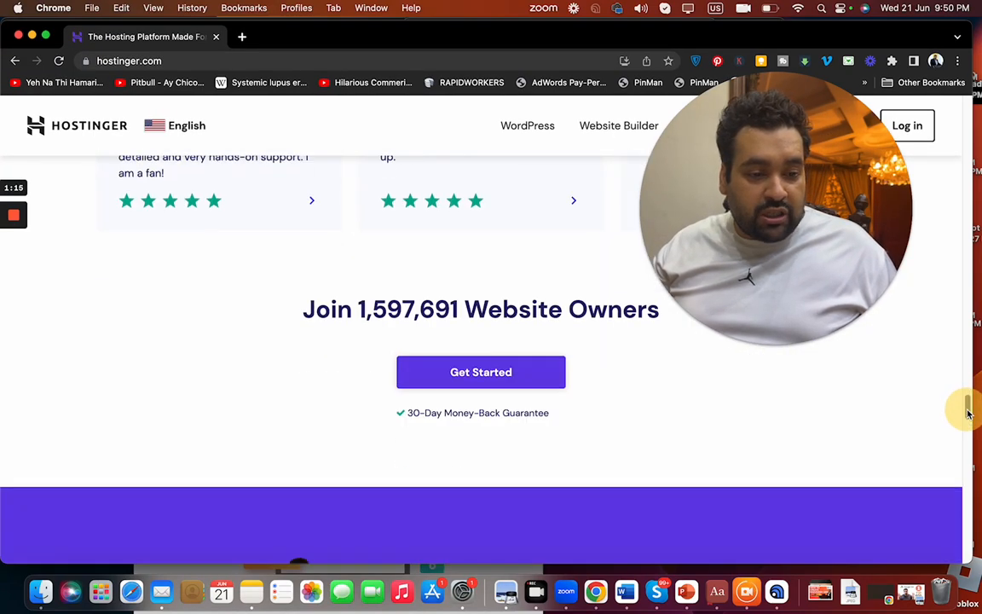
{"action": "scroll", "scroll_direction": "down", "scroll_amount": 3}
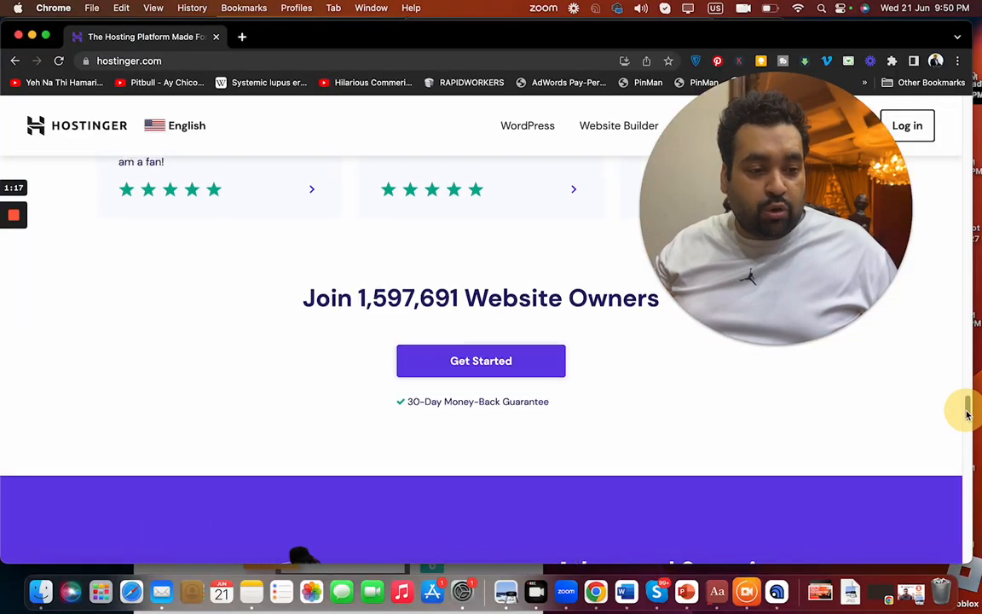
{"action": "scroll", "scroll_direction": "down", "scroll_amount": 3}
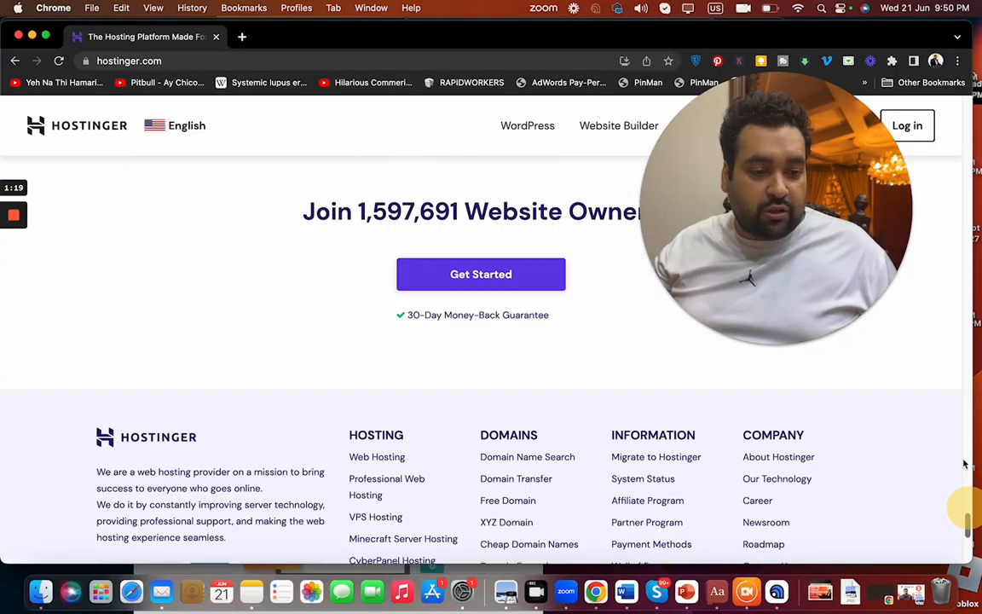
{"action": "scroll", "scroll_direction": "up", "scroll_amount": 3}
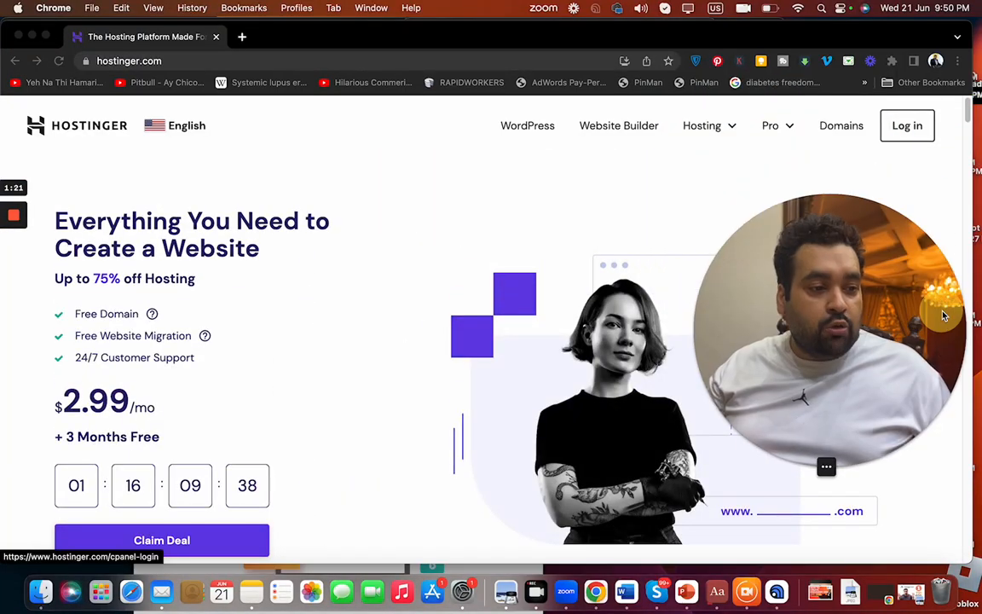
Step: Go to the Web Hosting product page from the hosting products menu
{"action": "left_click", "coordinate": [703, 126]}
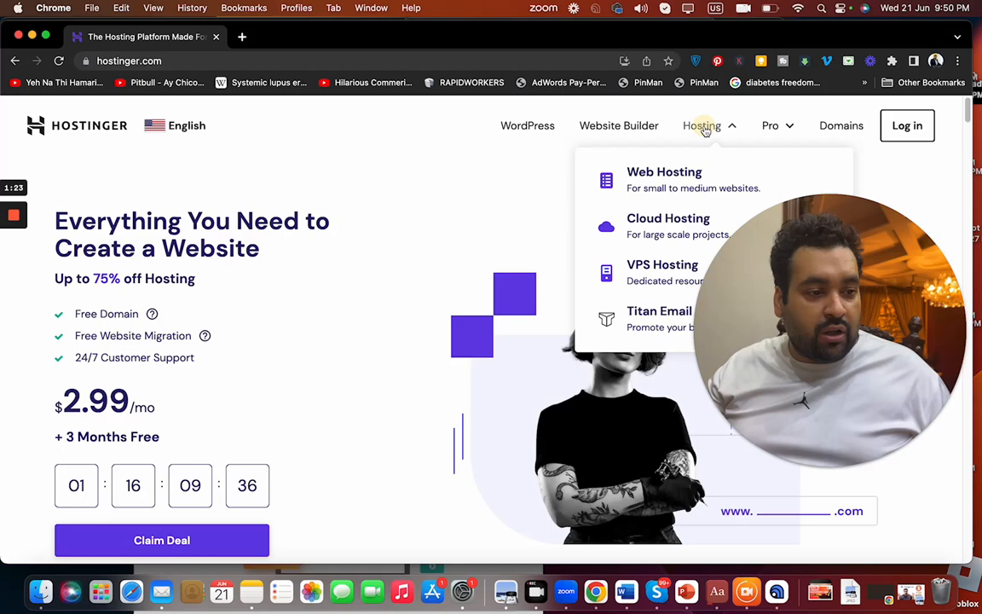
{"action": "left_click", "coordinate": [666, 170]}
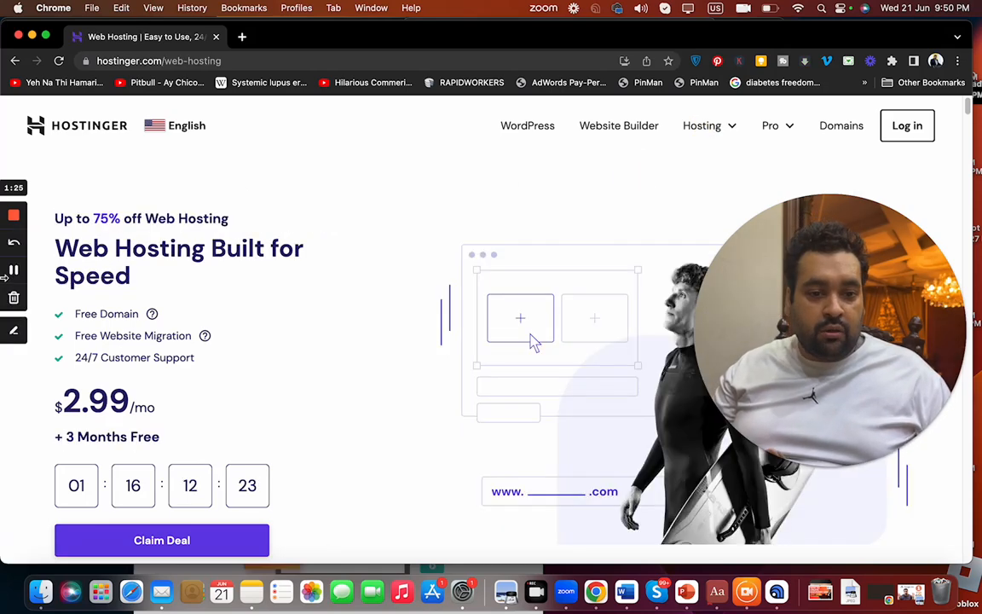
{"action": "scroll", "scroll_direction": "down", "scroll_amount": 3}
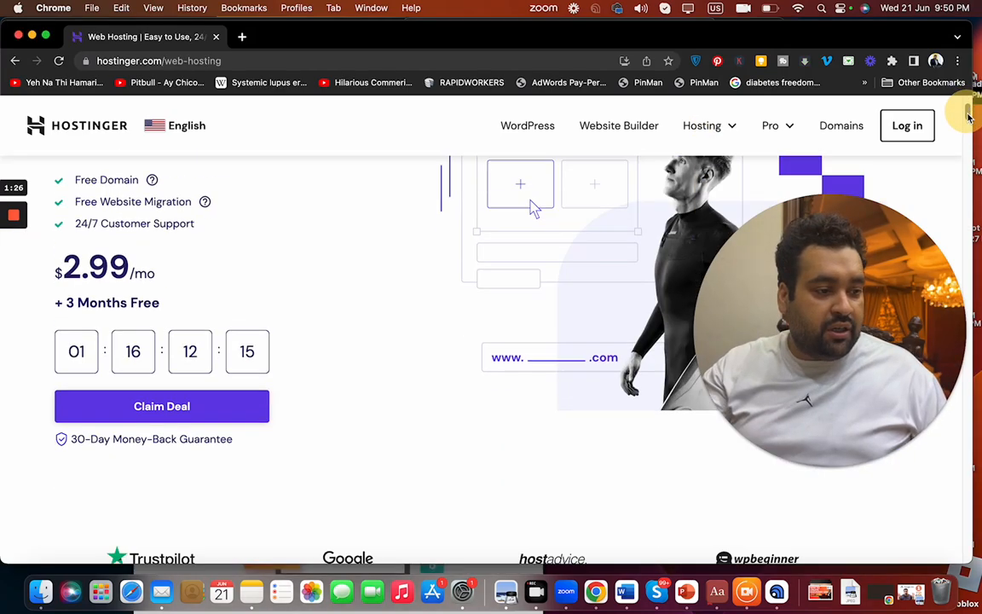
{"action": "scroll", "scroll_direction": "down", "scroll_amount": 3}
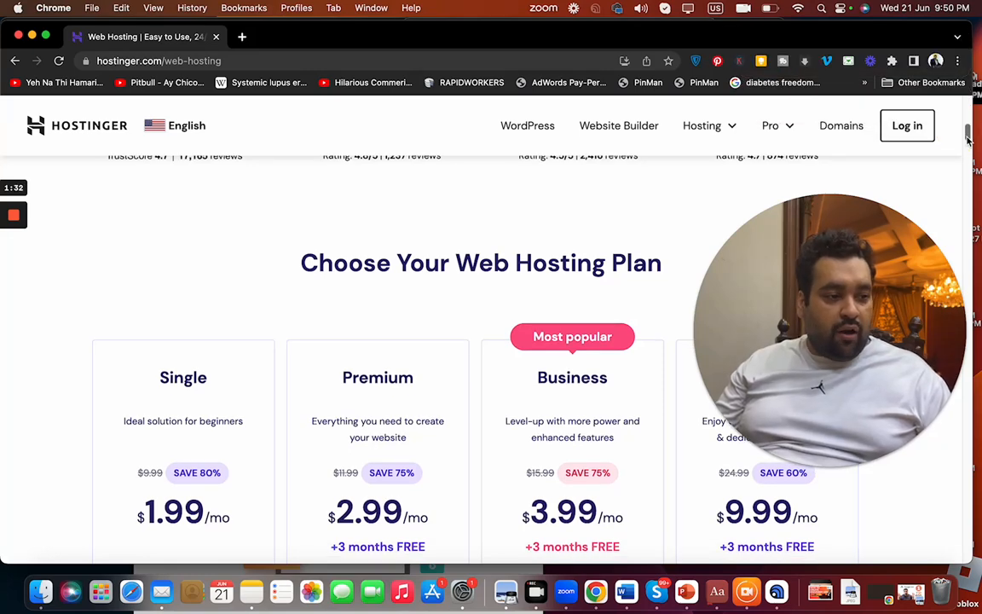
Step: Scroll through the Choose Your Web Hosting Plan section to compare plan features
{"action": "scroll", "scroll_direction": "down", "scroll_amount": 3}
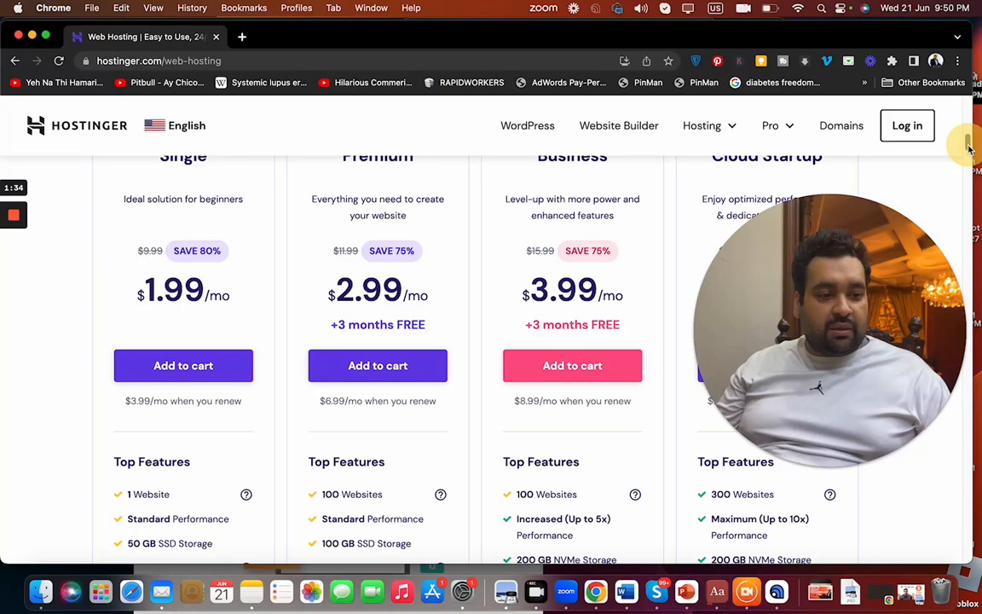
{"action": "scroll", "scroll_direction": "down", "scroll_amount": 3}
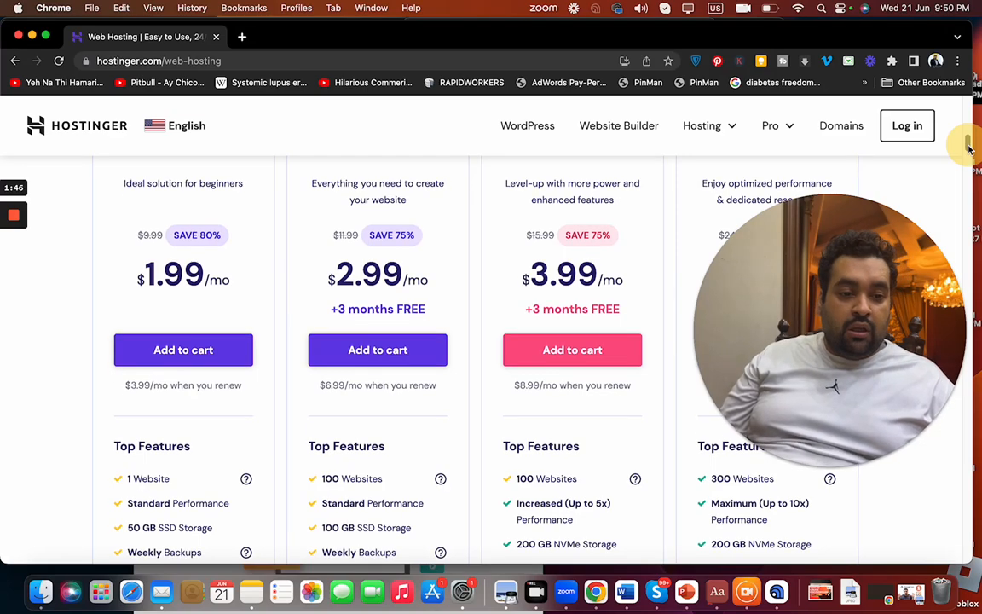
{"action": "scroll", "scroll_direction": "down", "scroll_amount": 3}
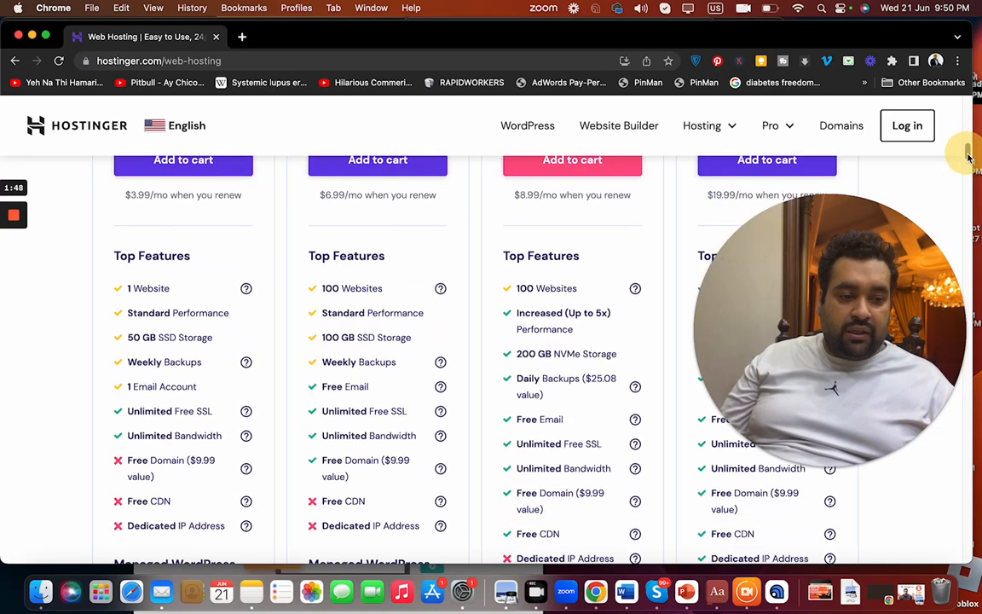
{"action": "scroll", "scroll_direction": "down", "scroll_amount": 3}
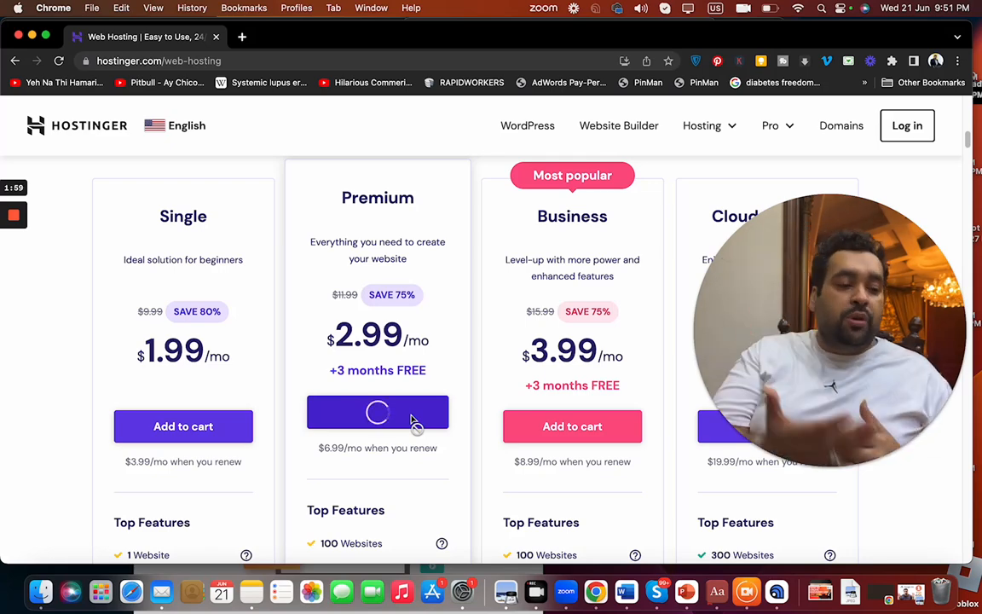
Step: Add the Premium plan to the cart and scroll the 48-month checkout down toward payment options
{"action": "left_click", "coordinate": [379, 411]}
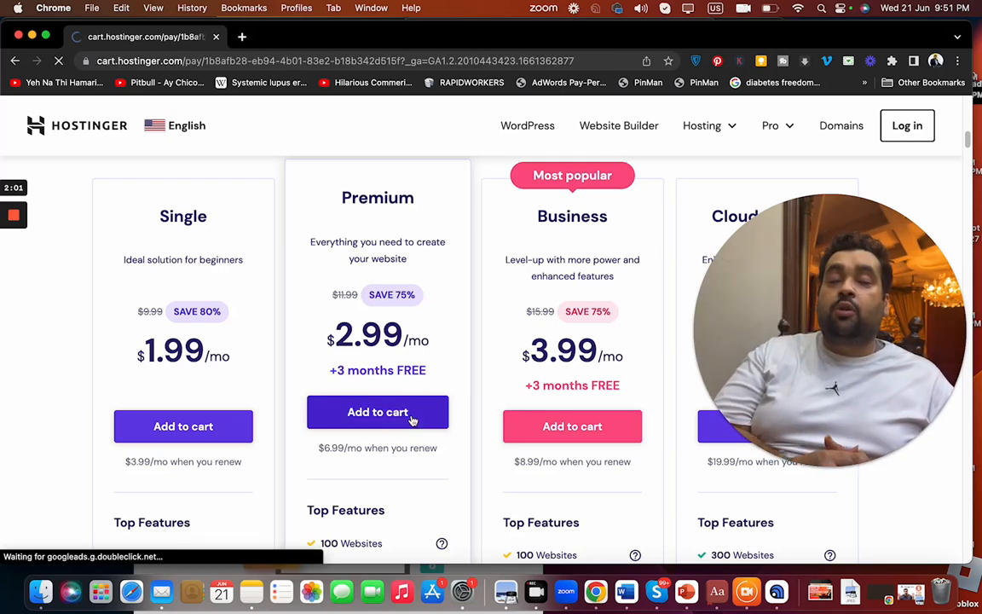
{"action": "left_click", "coordinate": [378, 411]}
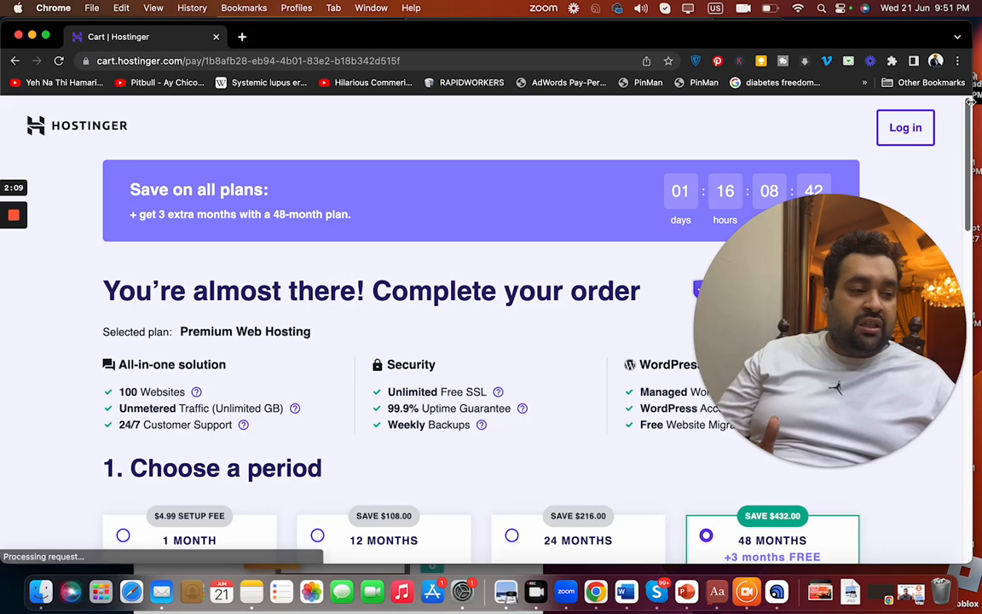
{"action": "scroll", "scroll_direction": "down", "scroll_amount": 3}
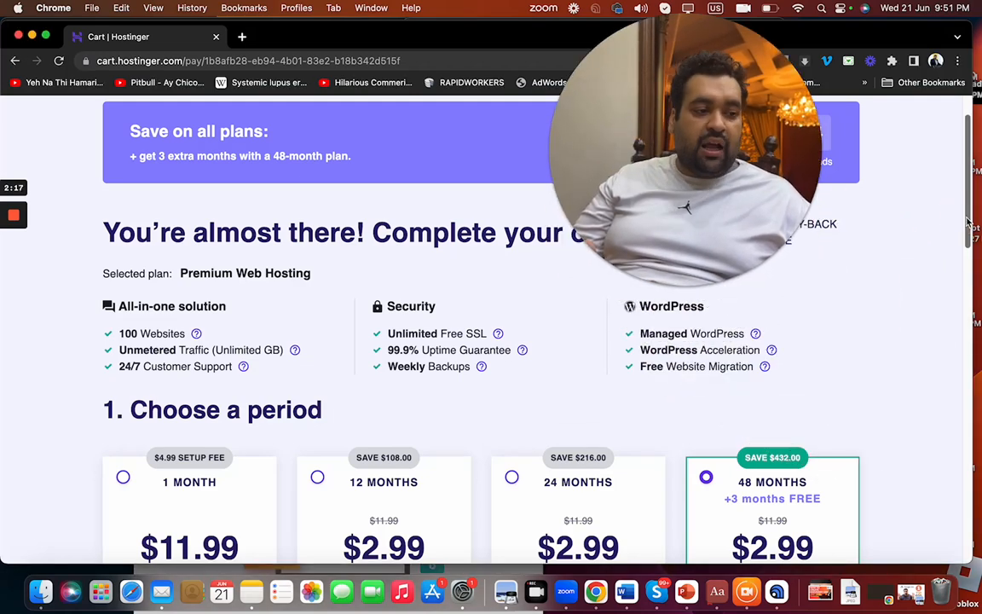
{"action": "scroll", "scroll_direction": "down", "scroll_amount": 3}
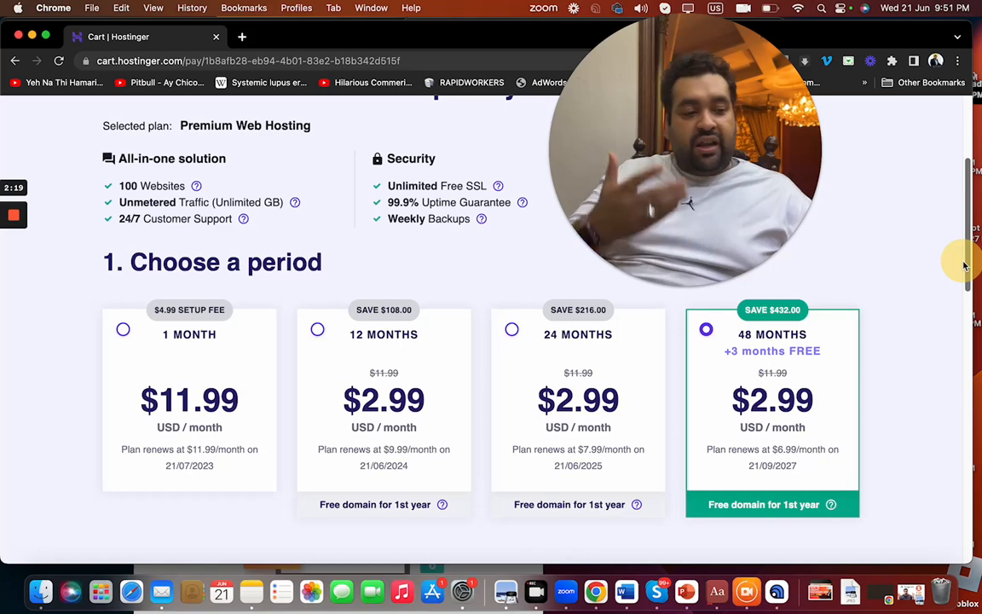
{"action": "scroll", "scroll_direction": "down", "scroll_amount": 3}
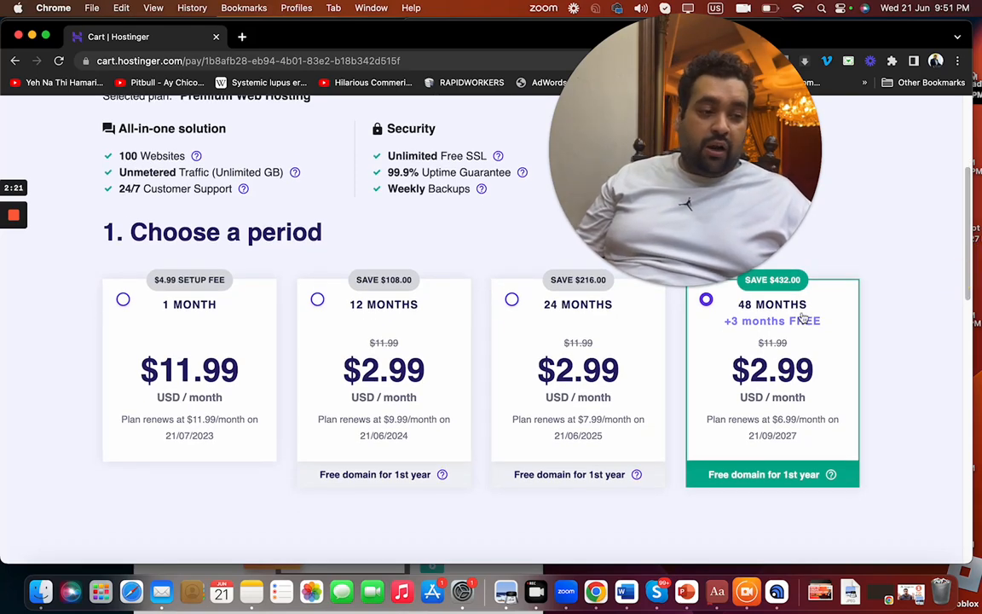
{"action": "scroll", "scroll_direction": "down", "scroll_amount": 3}
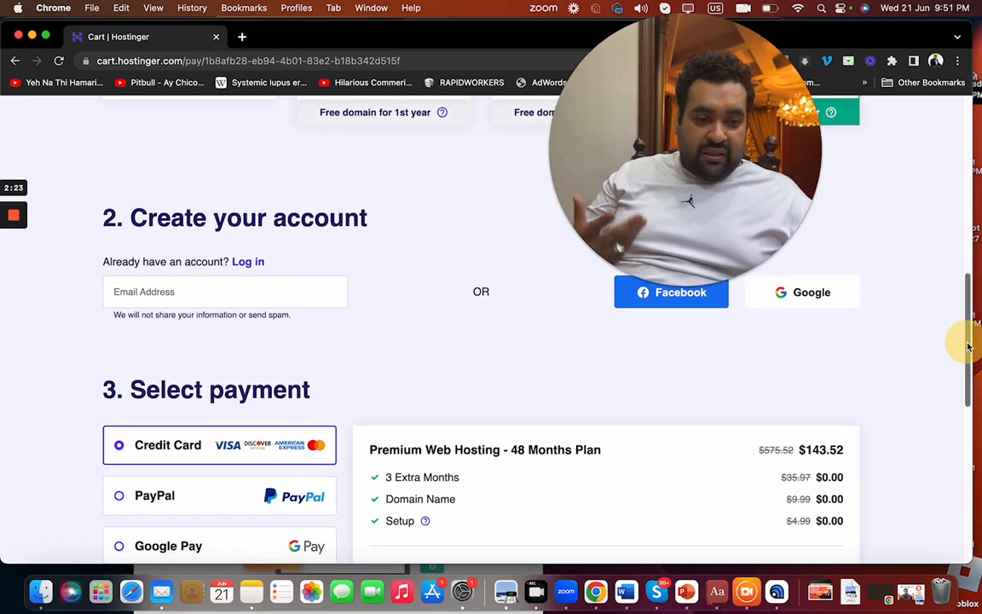
Step: Enter and apply the ALIRAZAMARKETING coupon, raising the plan discount from 75% to 78%
{"action": "scroll", "scroll_direction": "down", "scroll_amount": 3}
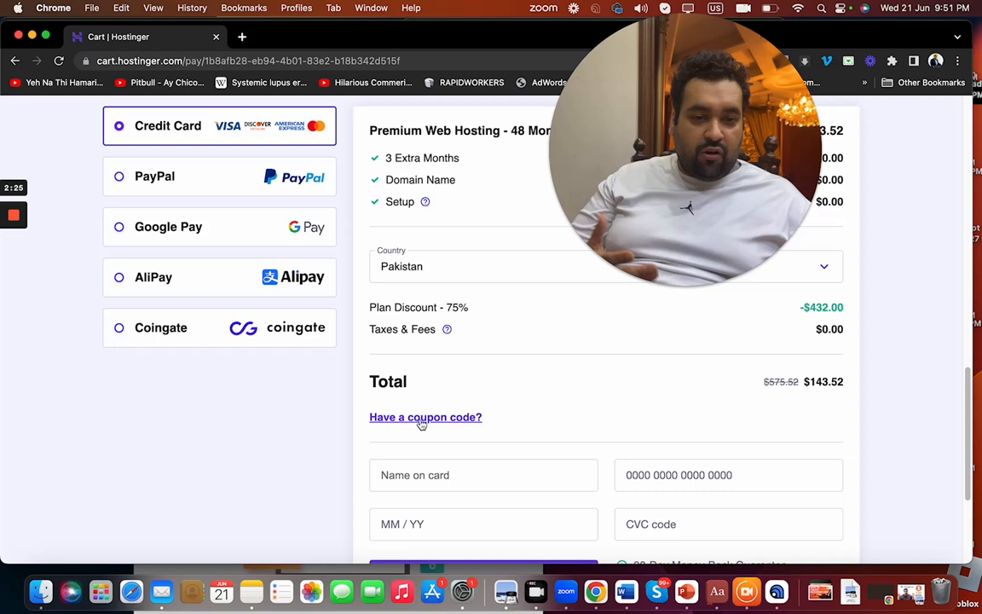
{"action": "type", "text": "ALIRAZAMARKETING"}
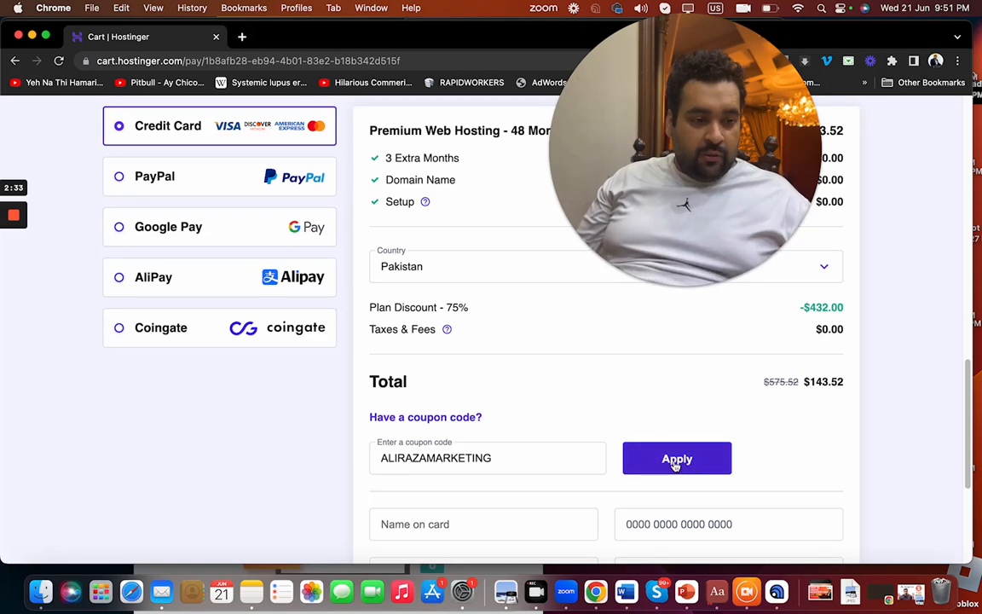
{"action": "left_click", "coordinate": [488, 457]}
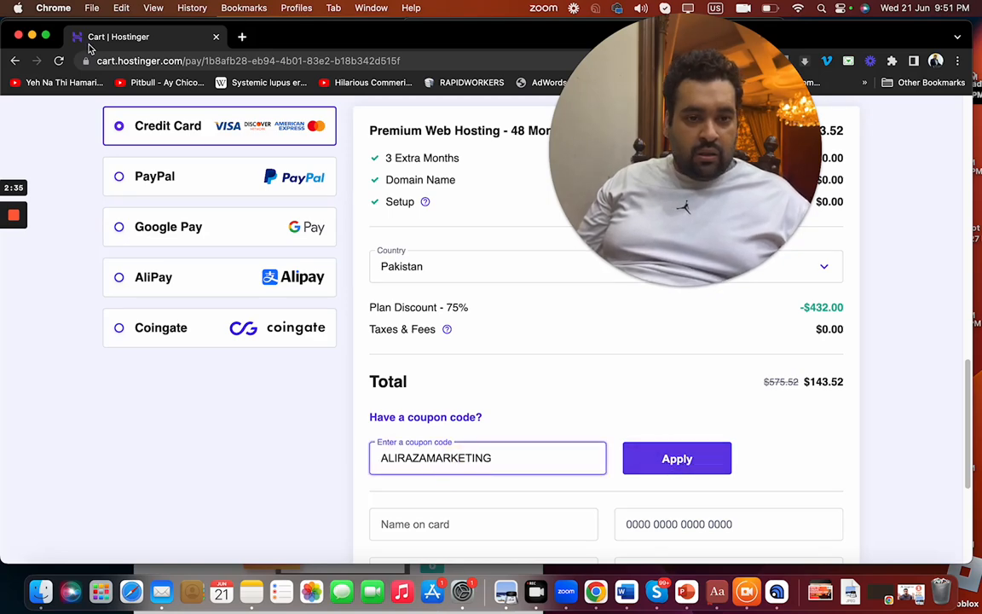
{"action": "left_click", "coordinate": [58, 61]}
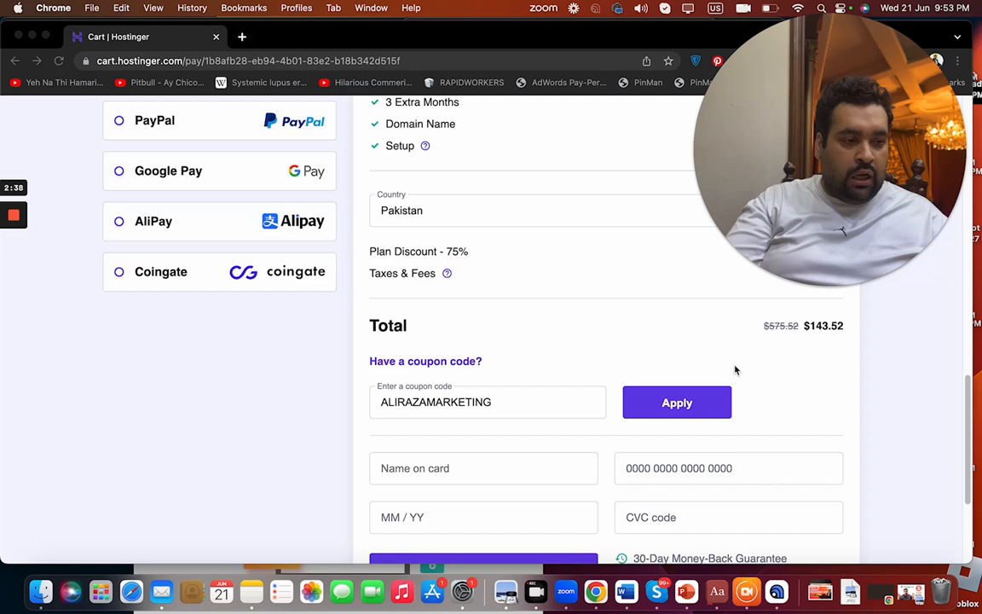
{"action": "left_click", "coordinate": [677, 402]}
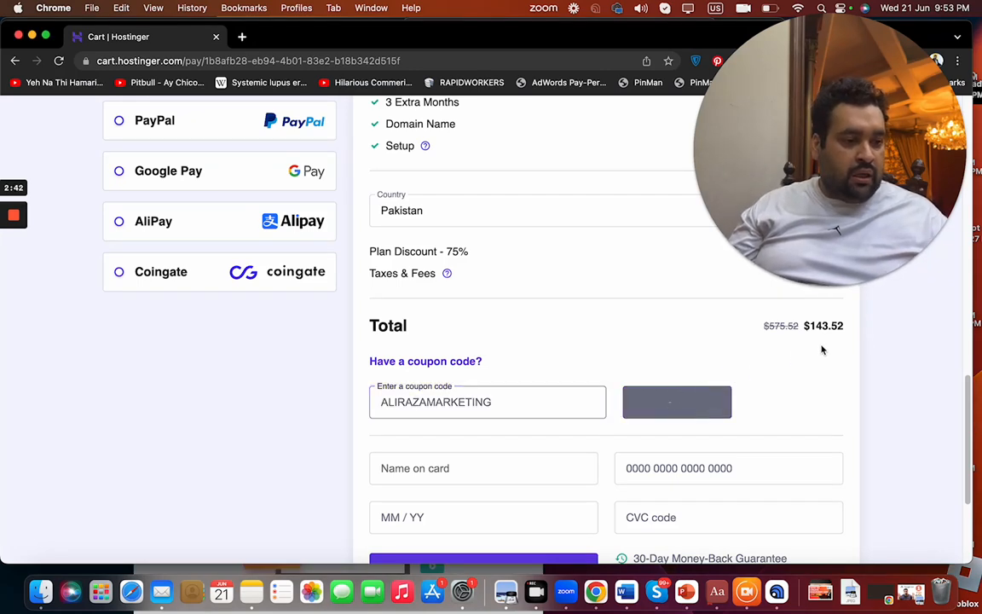
{"action": "left_click", "coordinate": [676, 402]}
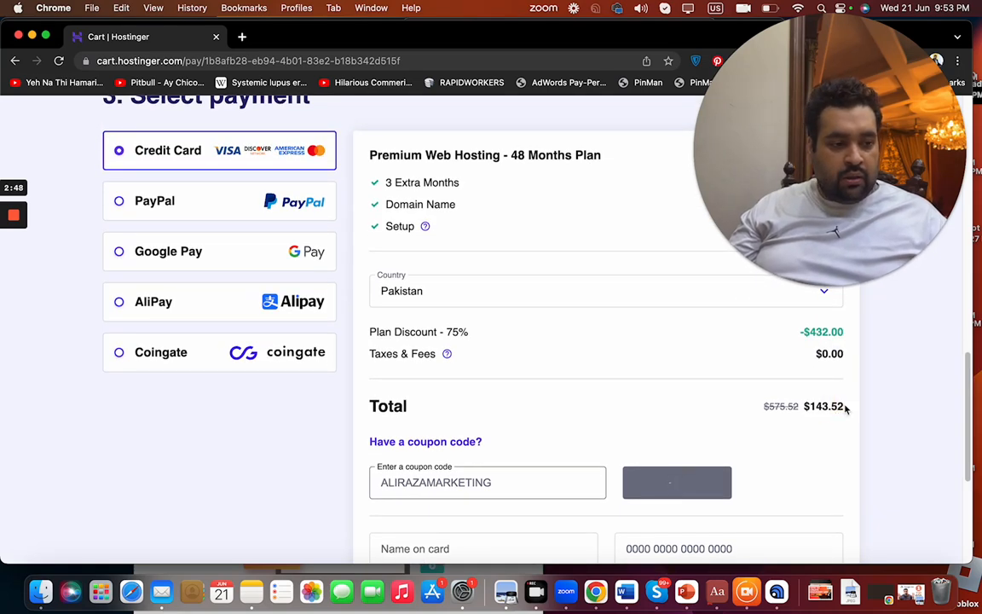
{"action": "left_click", "coordinate": [676, 481]}
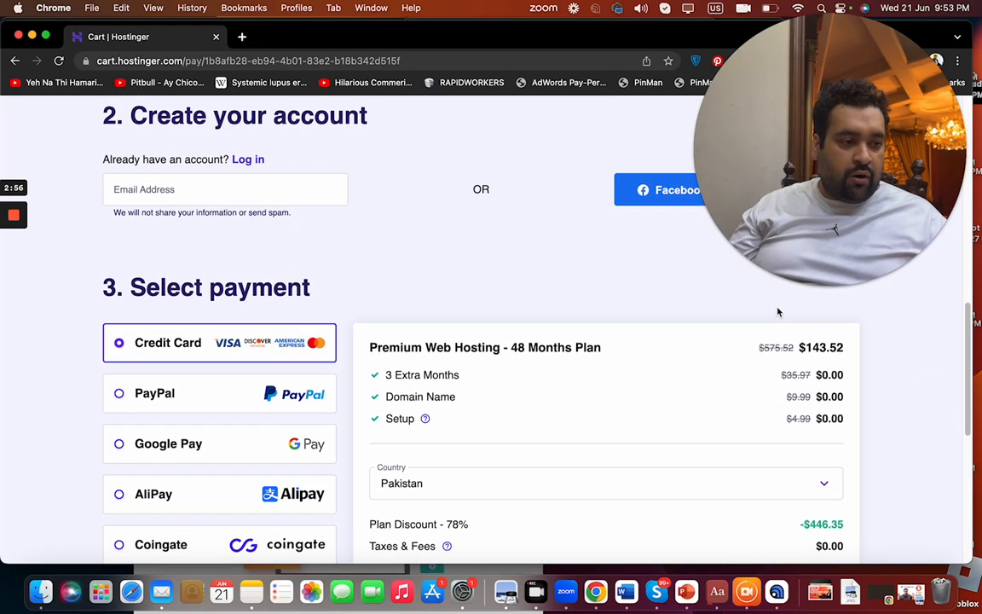
{"action": "scroll", "scroll_direction": "down", "scroll_amount": 3}
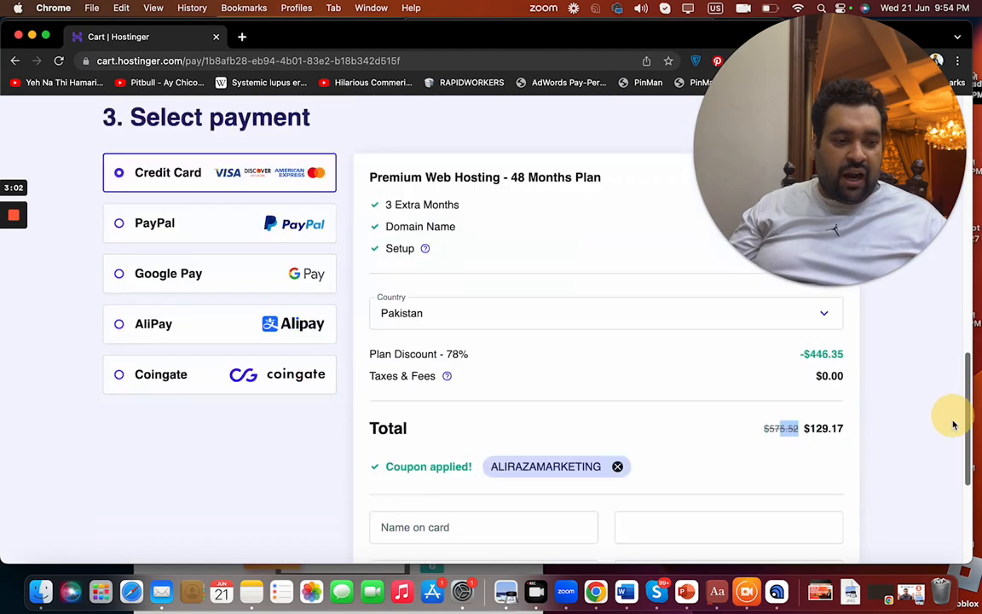
{"action": "scroll", "scroll_direction": "down", "scroll_amount": 3}
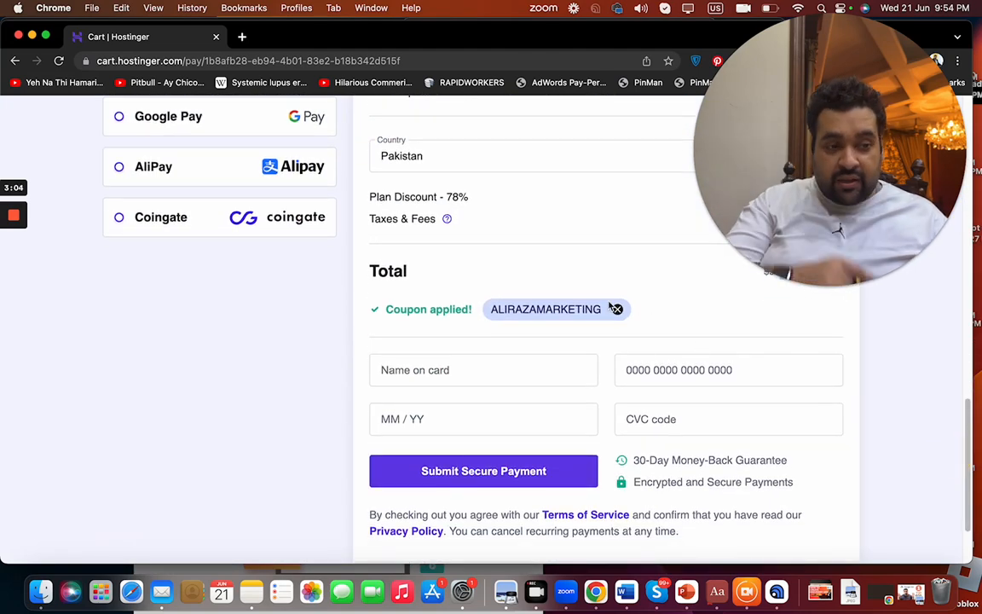
Step: Remove the ALIRAZAMARKETING coupon and apply the HI10 code instead
{"action": "left_click", "coordinate": [616, 308]}
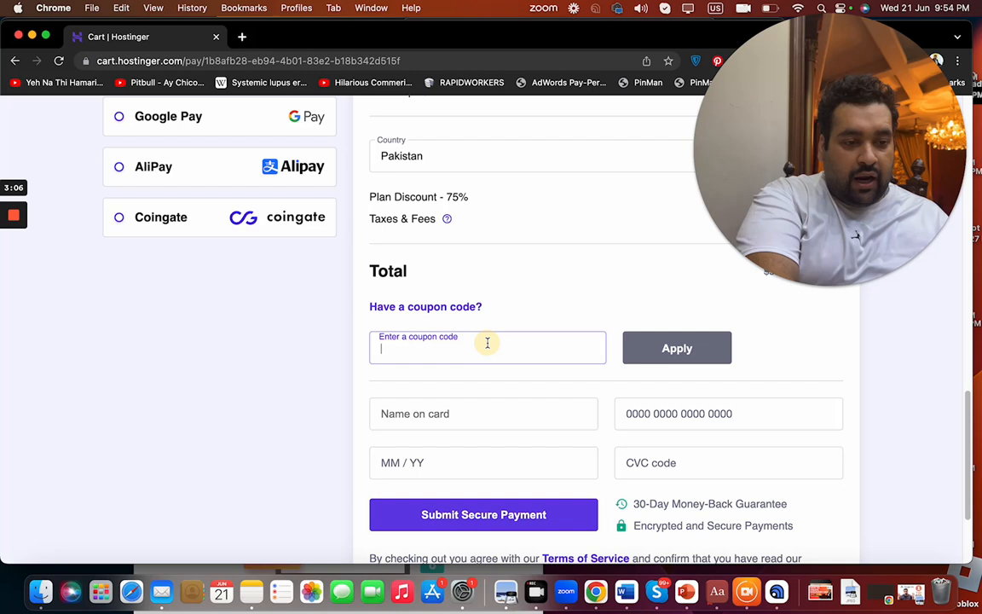
{"action": "type", "text": "HI10"}
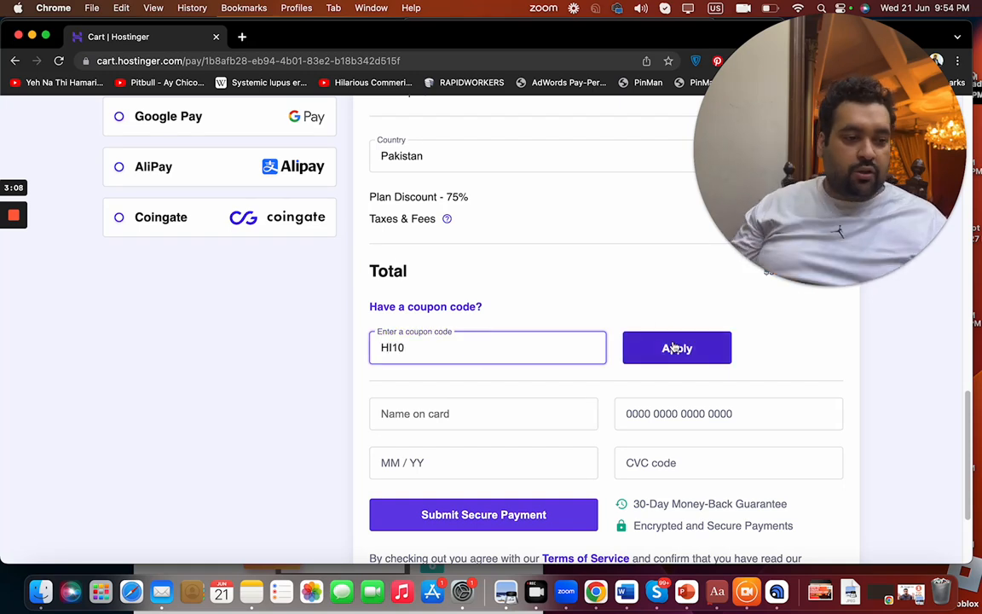
{"action": "left_click", "coordinate": [677, 348]}
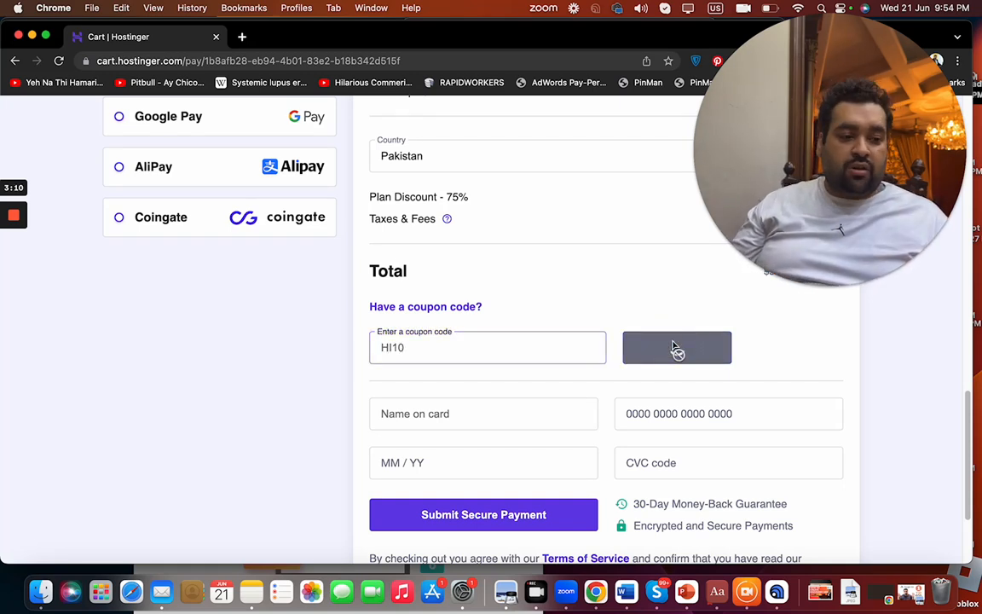
{"action": "left_click", "coordinate": [677, 348]}
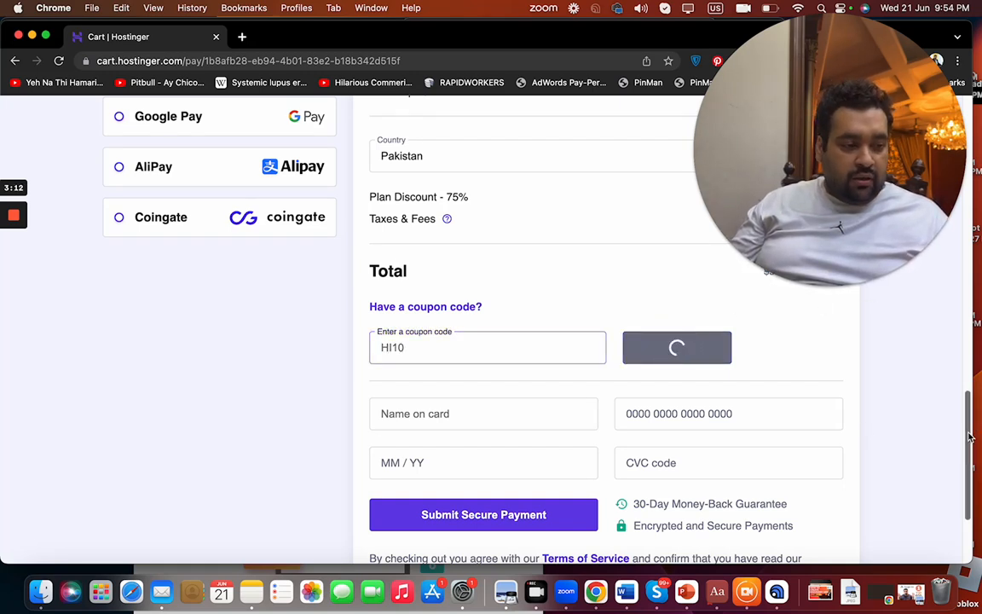